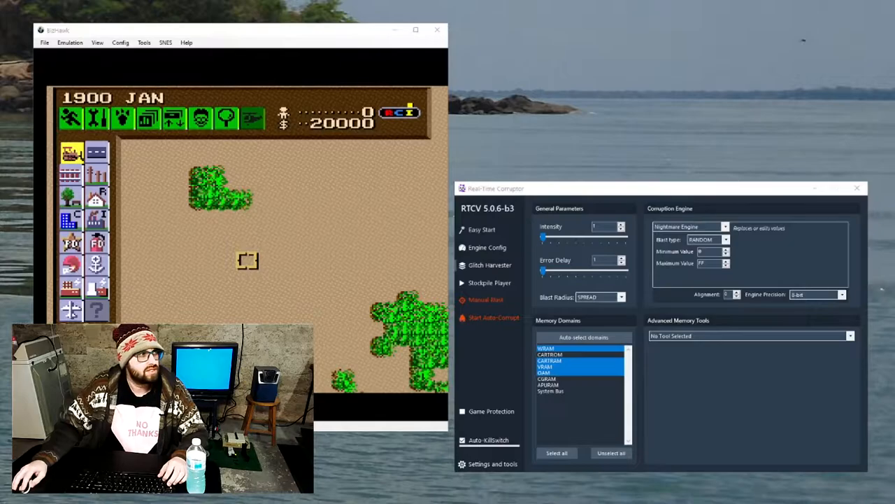
Launch the Glitch Harvester to start corrupting SimCity and stashing results.
click(490, 264)
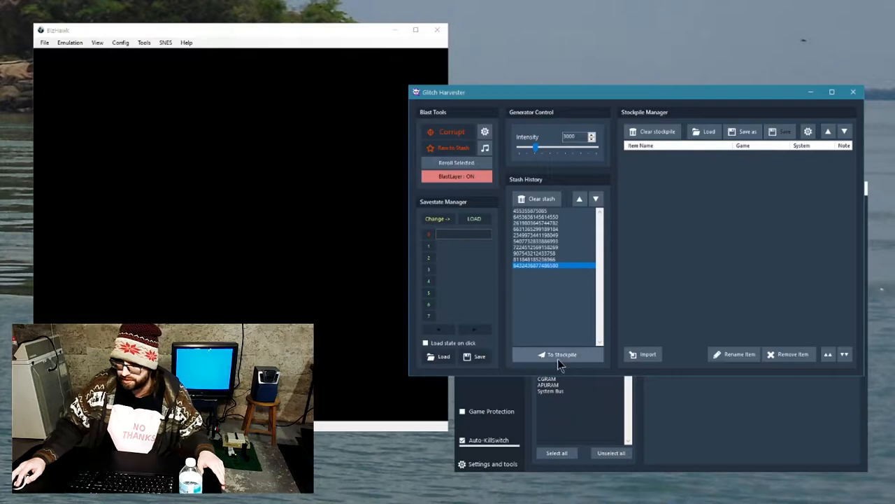
Sanitize the corruption to one unit and stockpile it as 'Screen rotating SANITIZED'.
click(561, 354)
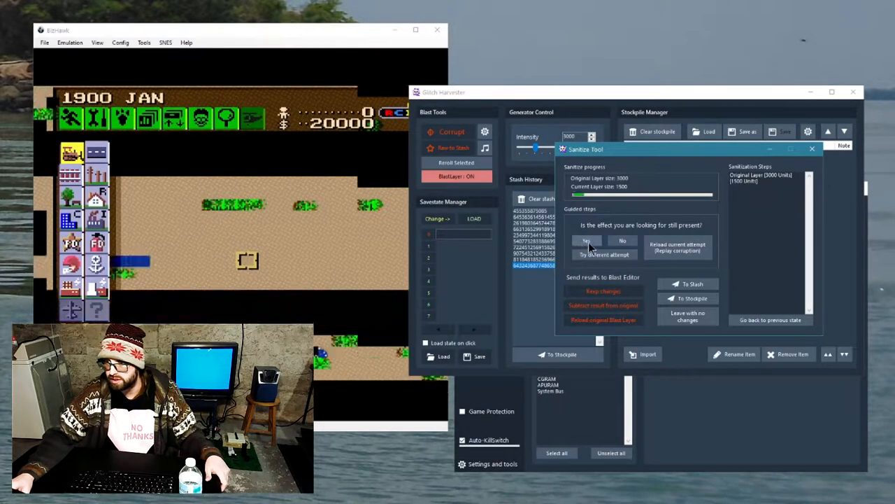
click(586, 241)
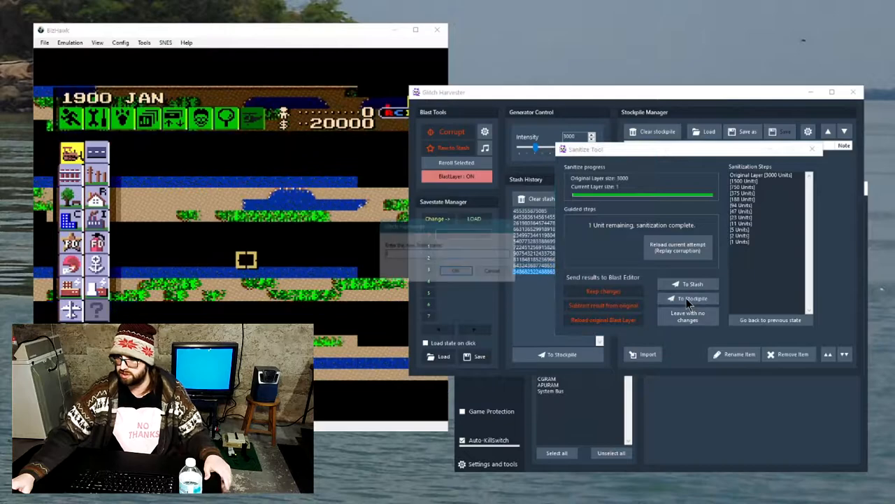
click(693, 283)
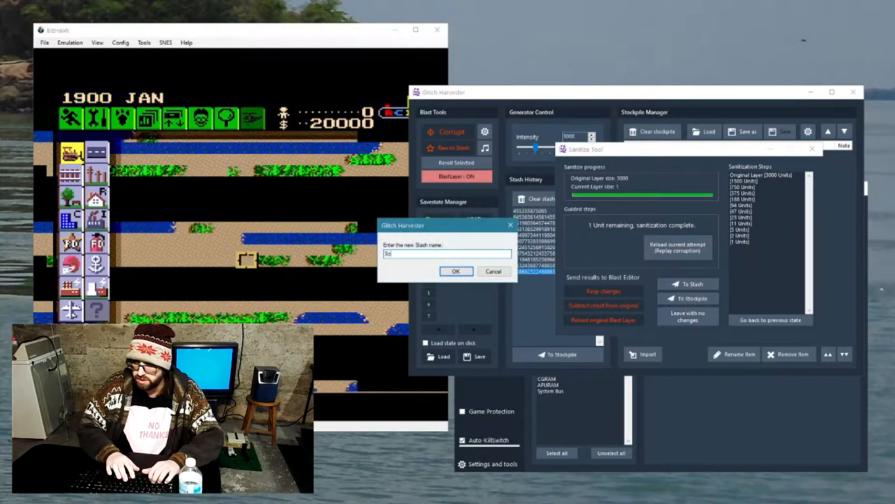
text(Screen rotating SANIT)
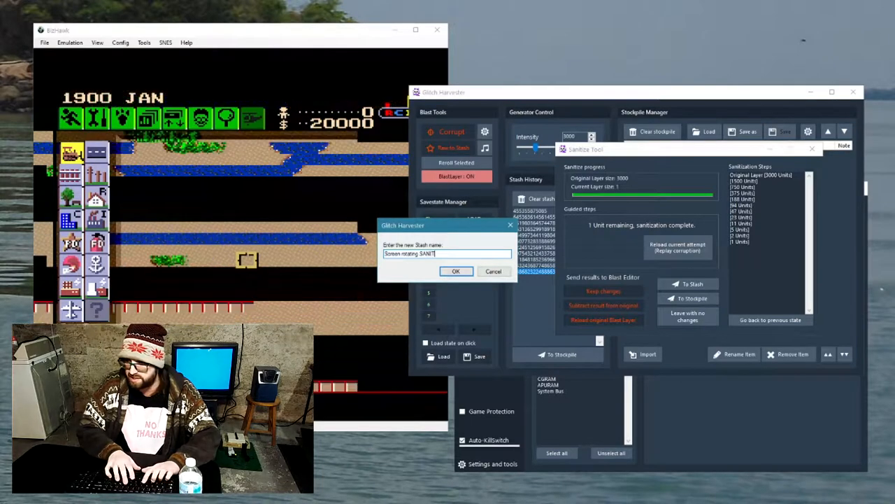
text(IZED)
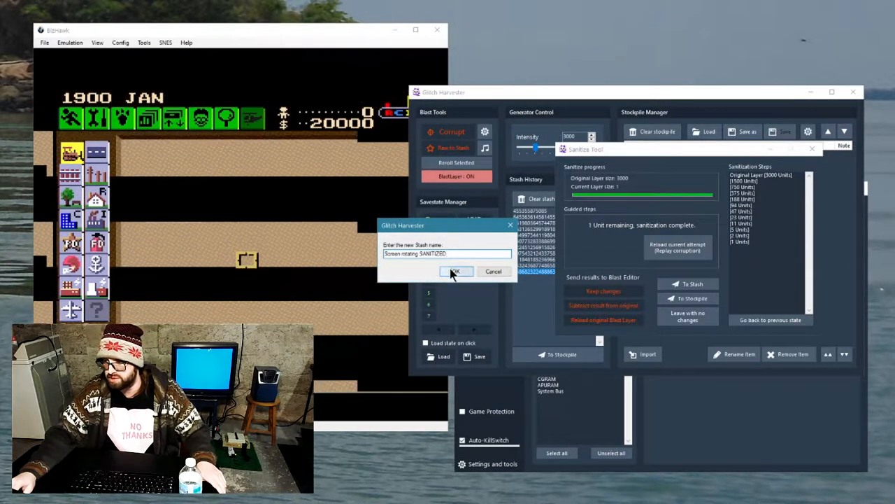
click(454, 271)
text(Garbage)
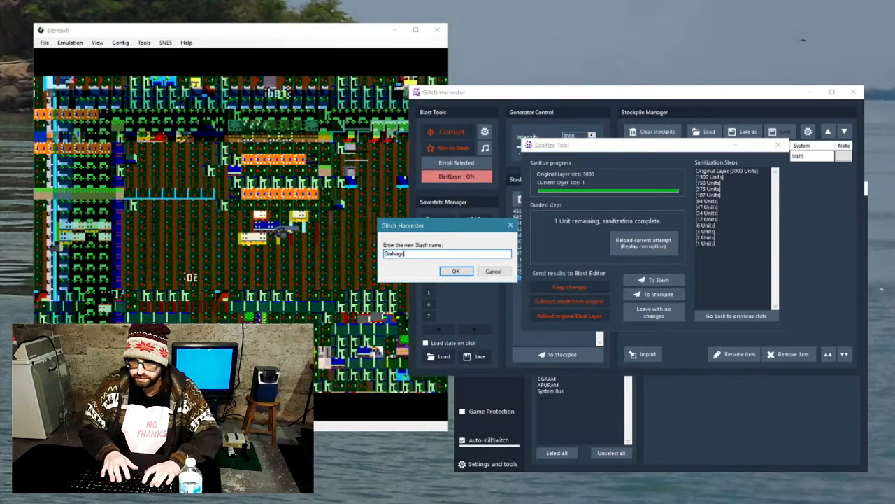
Save the 'Garbage visuals' corruption and replay an entry from the stash history.
click(456, 271)
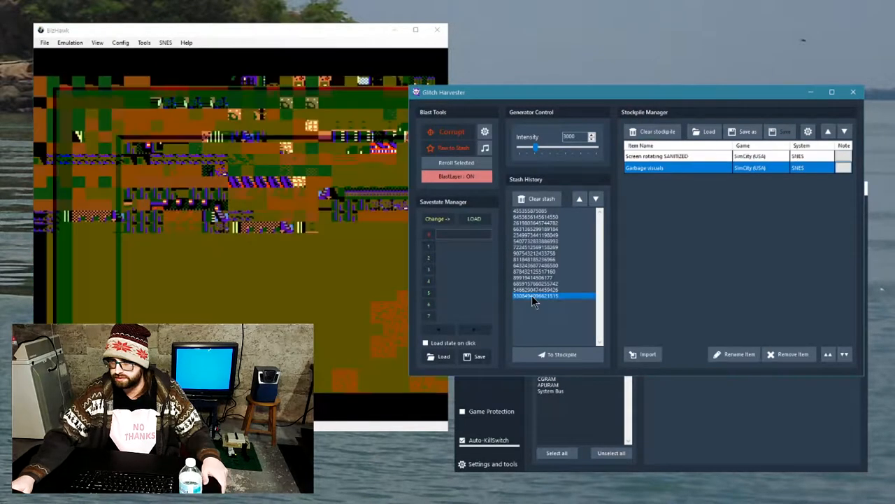
click(452, 132)
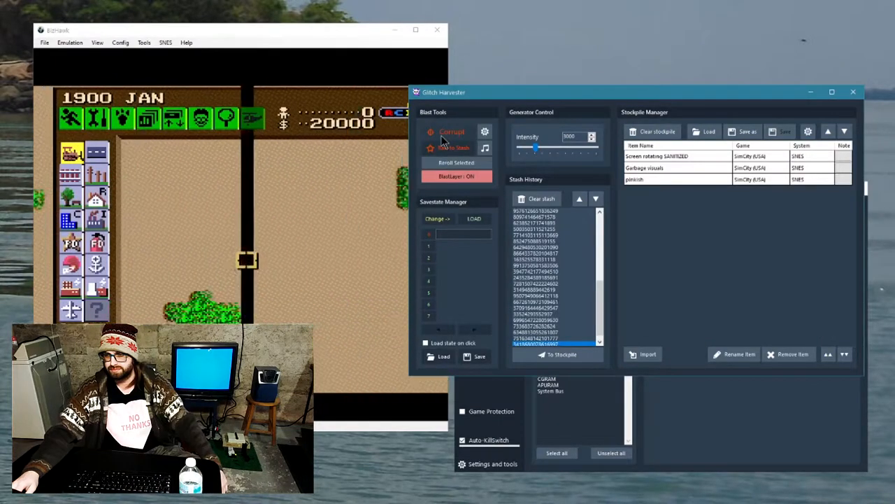
Apply four new random corruptions to SimCity.
click(452, 132)
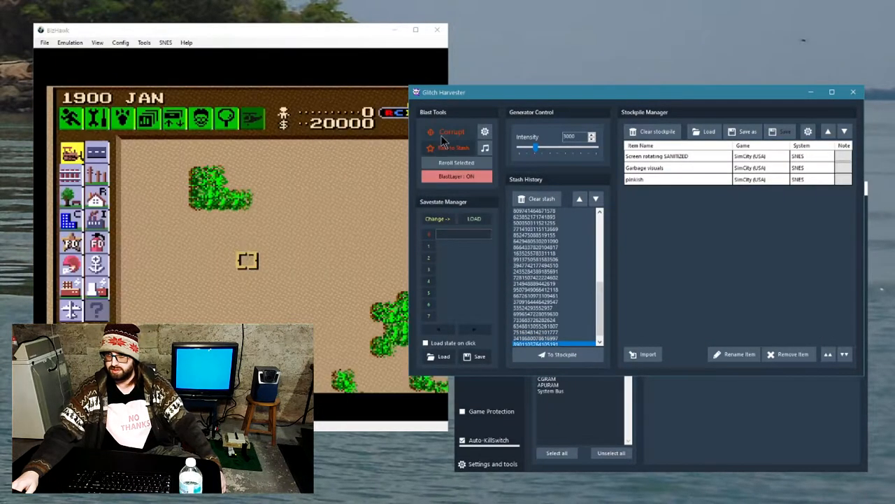
click(451, 132)
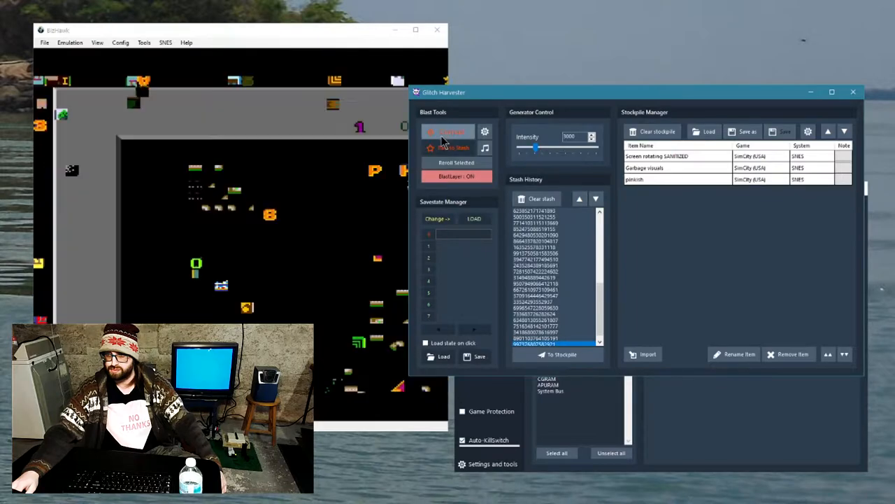
click(451, 132)
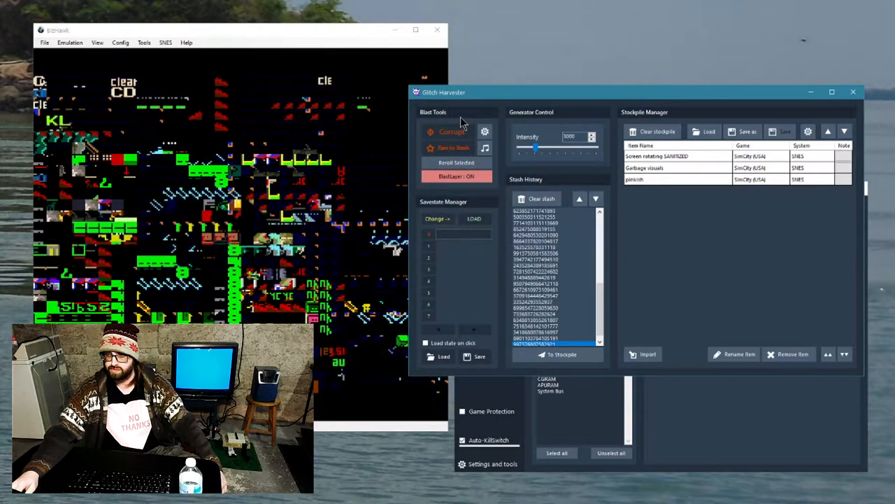
click(452, 131)
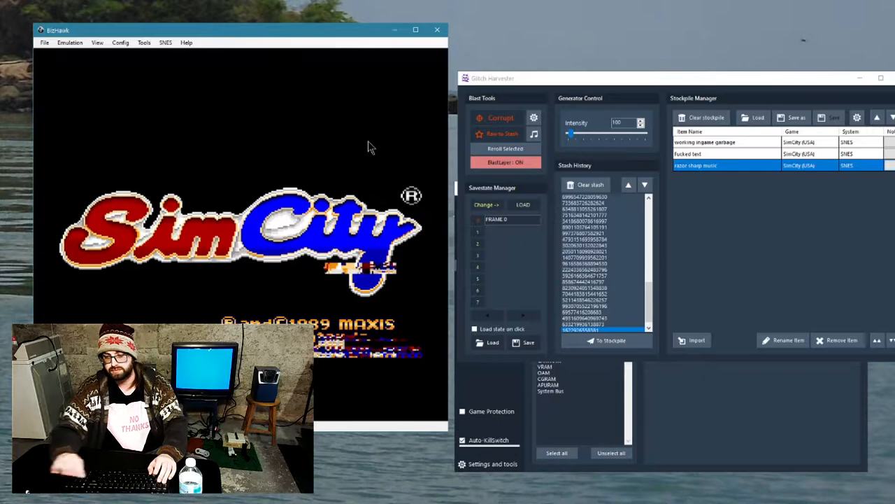
Corrupt the title screen twice, then try another corruption variant.
click(500, 117)
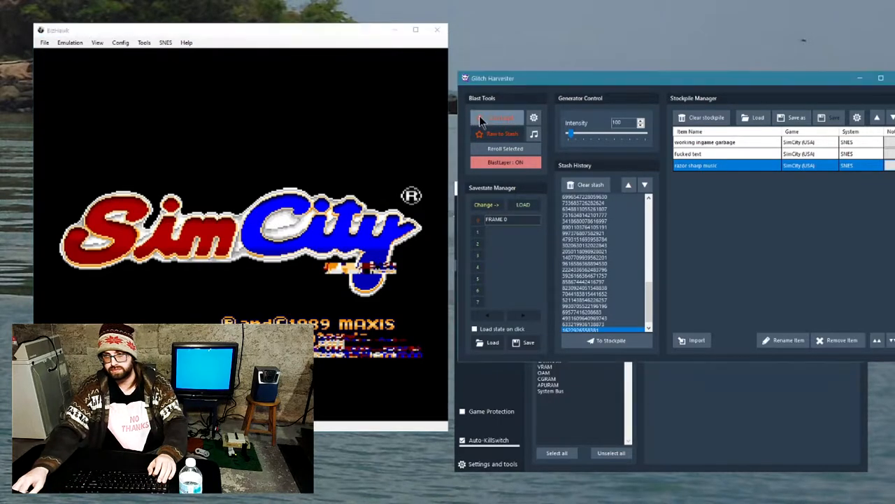
click(501, 117)
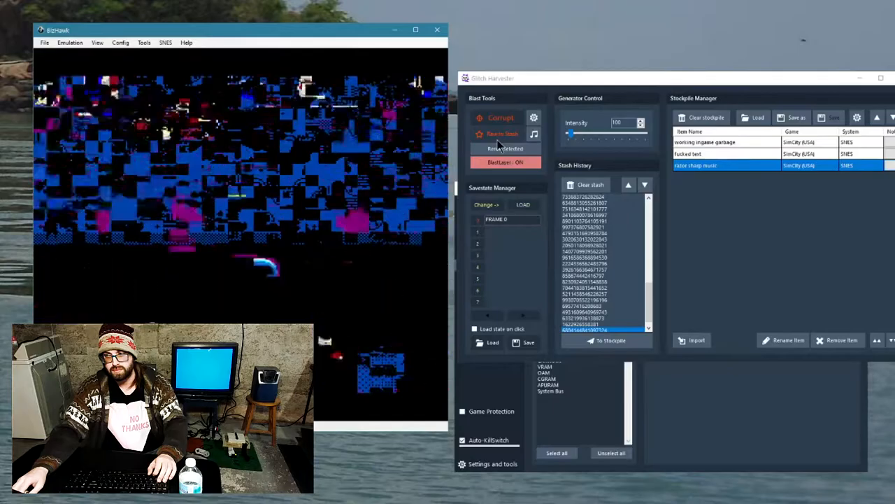
click(606, 339)
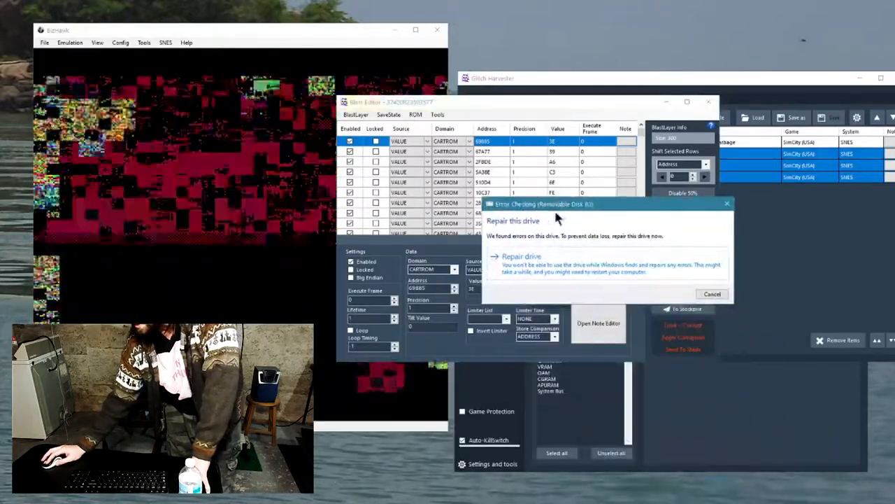
Start the Windows repair scan on the removable drive.
click(521, 256)
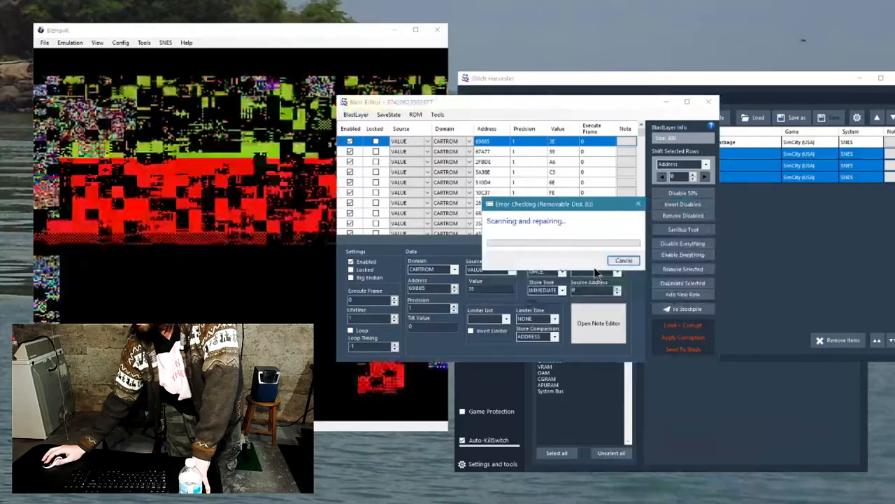